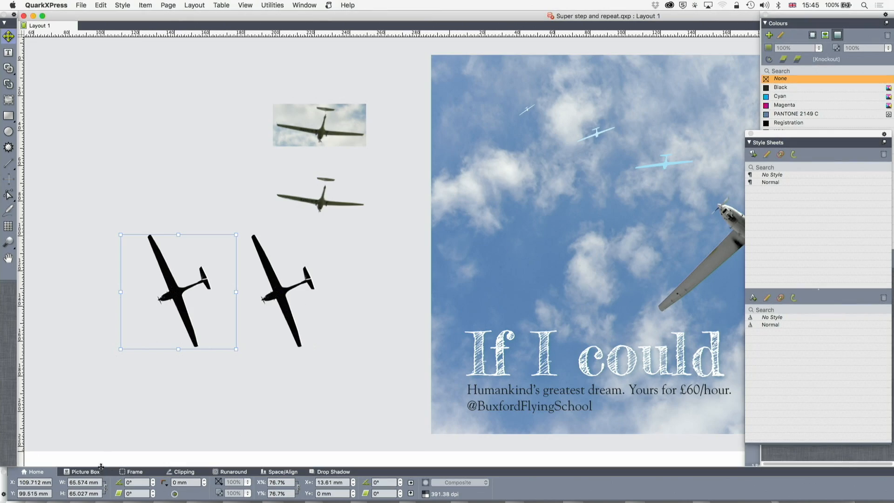
Change the left glider picture's clipping type from Non-White Areas to Item
click(184, 472)
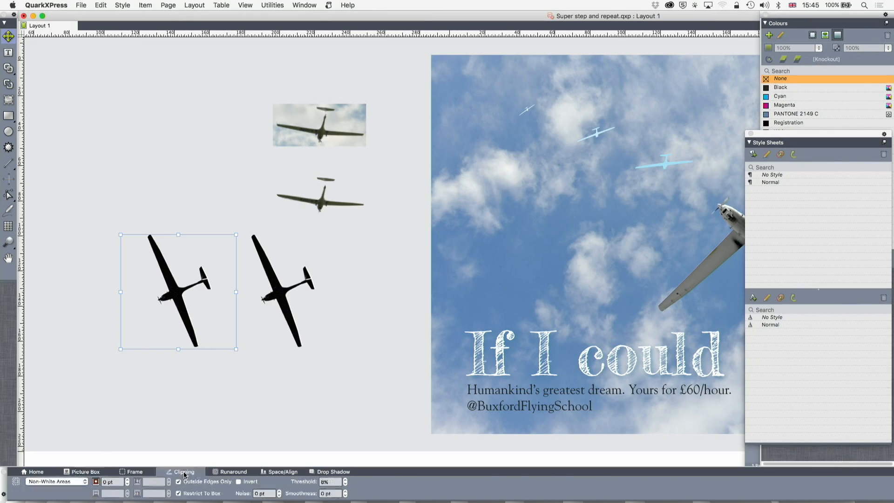
click(55, 481)
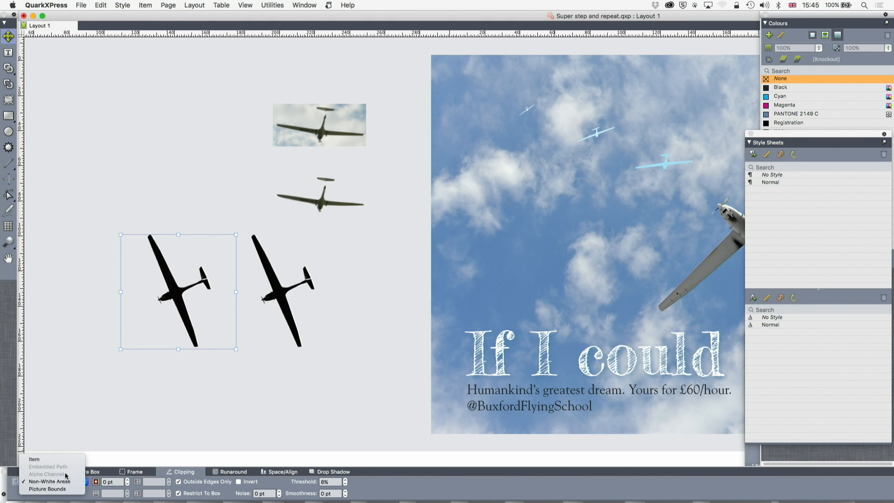
click(33, 459)
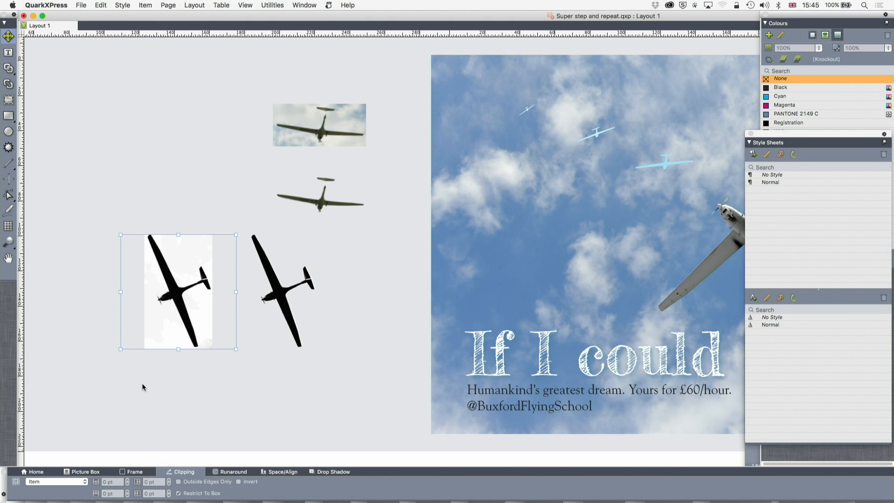